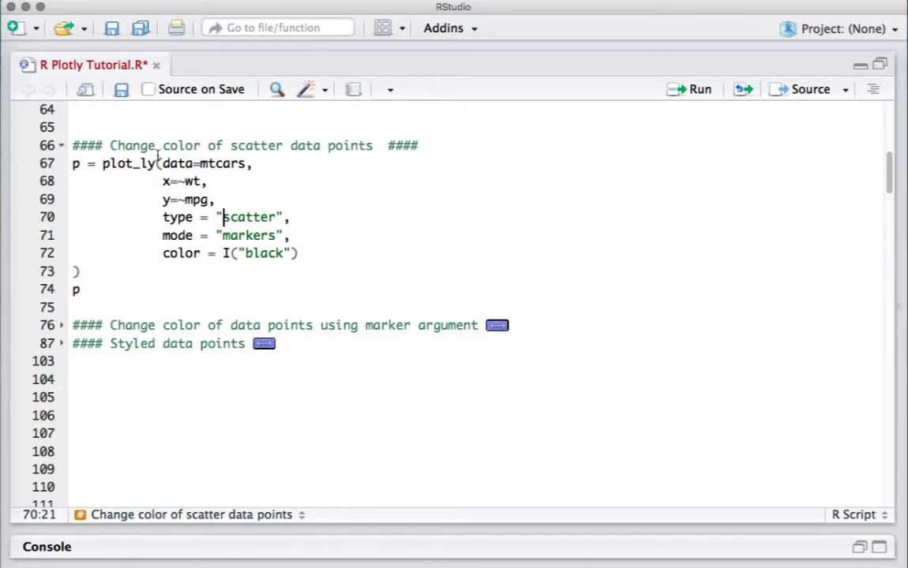
# - Review the 'Change color of scatter data points' section and its color = black argument
pyautogui.moveTo(110, 146); pyautogui.dragTo(269, 145)
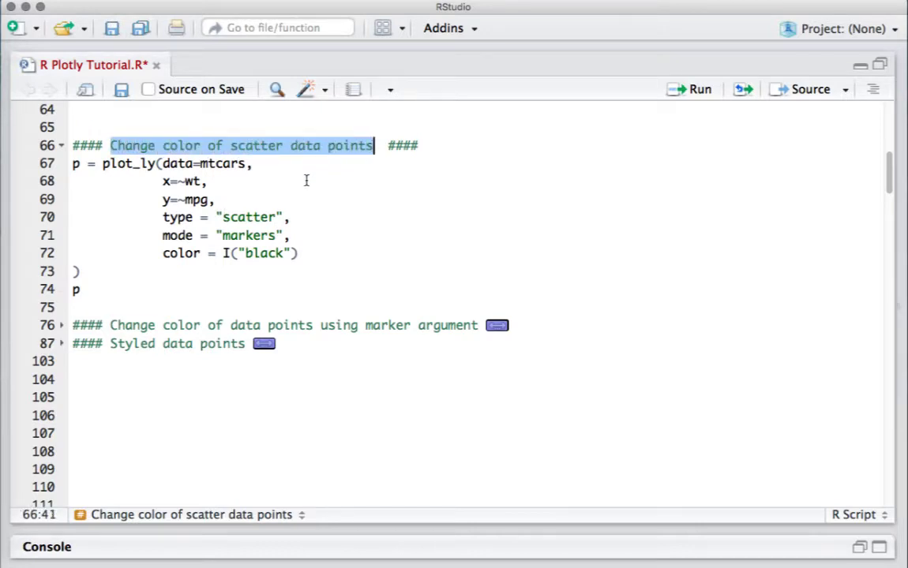
pyautogui.moveTo(161, 252)
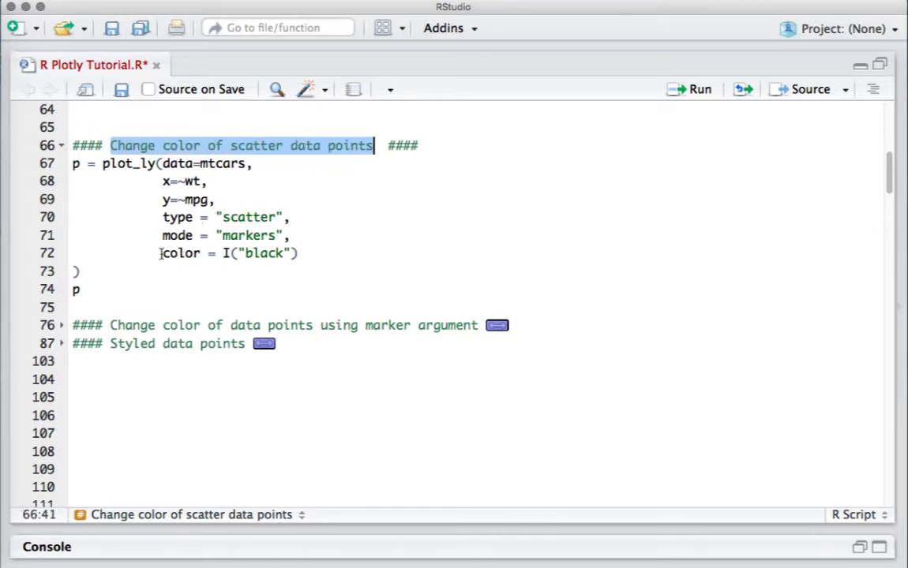
pyautogui.doubleClick(180, 252)
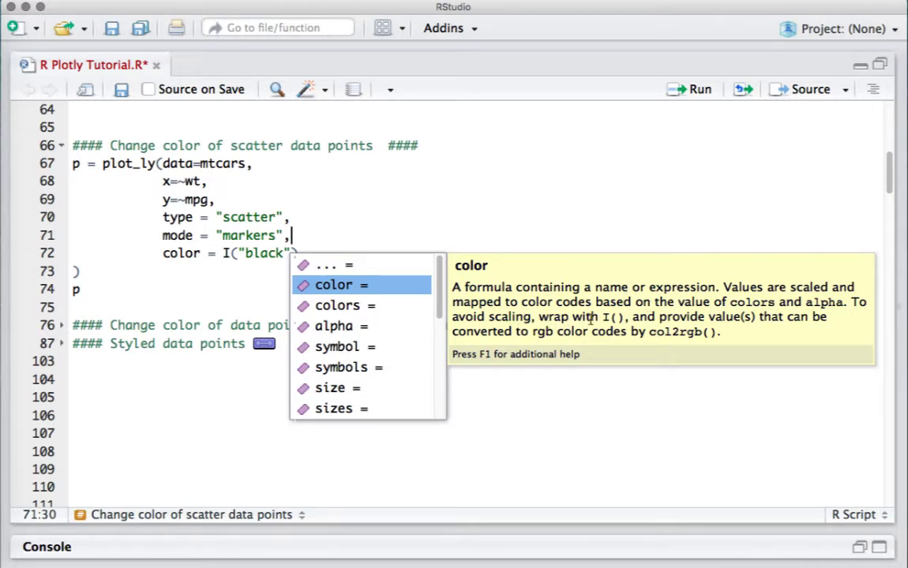
pyautogui.moveTo(603, 316)
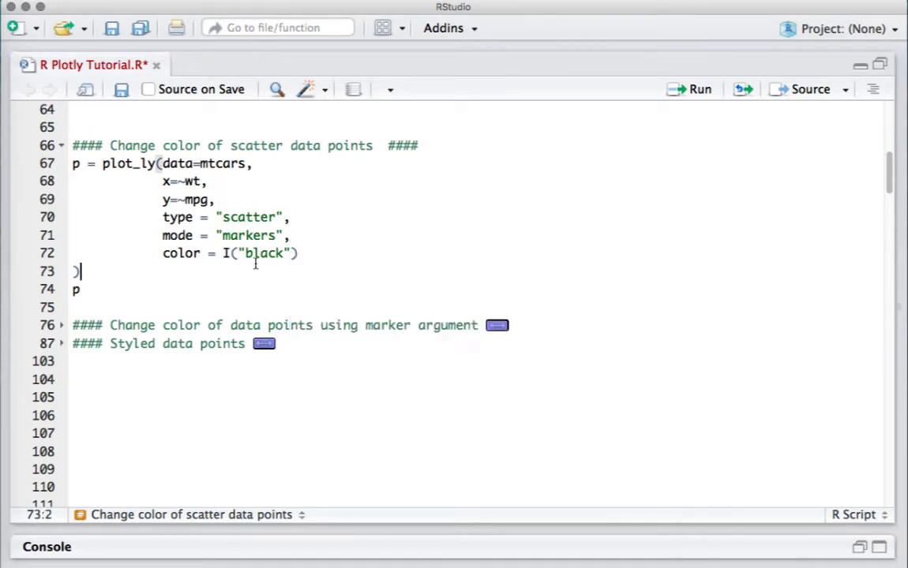
pyautogui.click(224, 253)
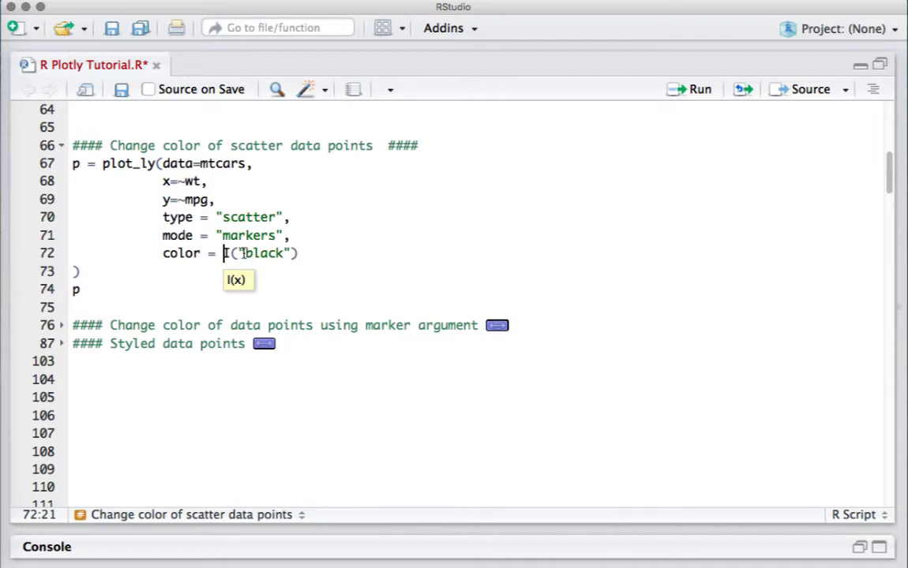
pyautogui.doubleClick(263, 252)
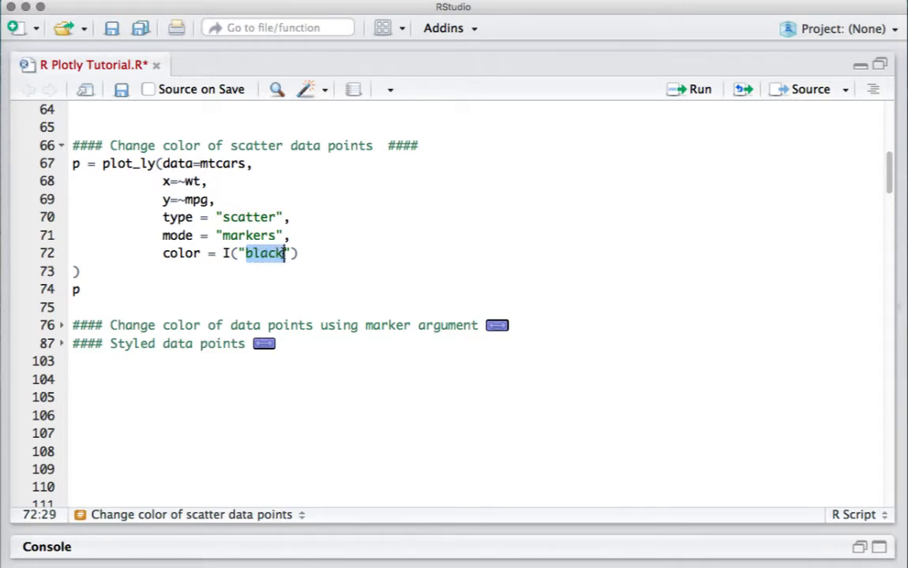
# - Run the black-marker plot block so the mpg vs wt scatter shows, then widen the editor
pyautogui.moveTo(76, 181); pyautogui.dragTo(76, 290)
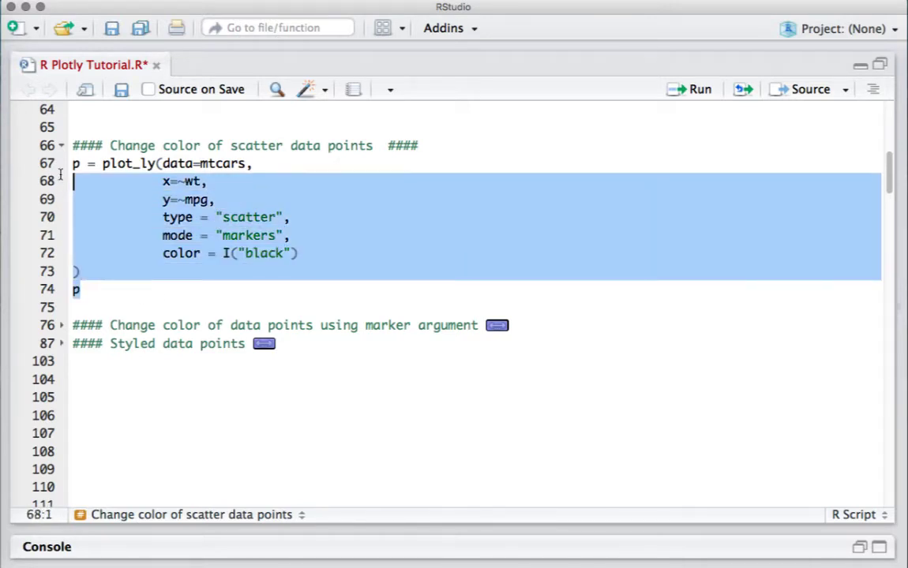
pyautogui.click(698, 88)
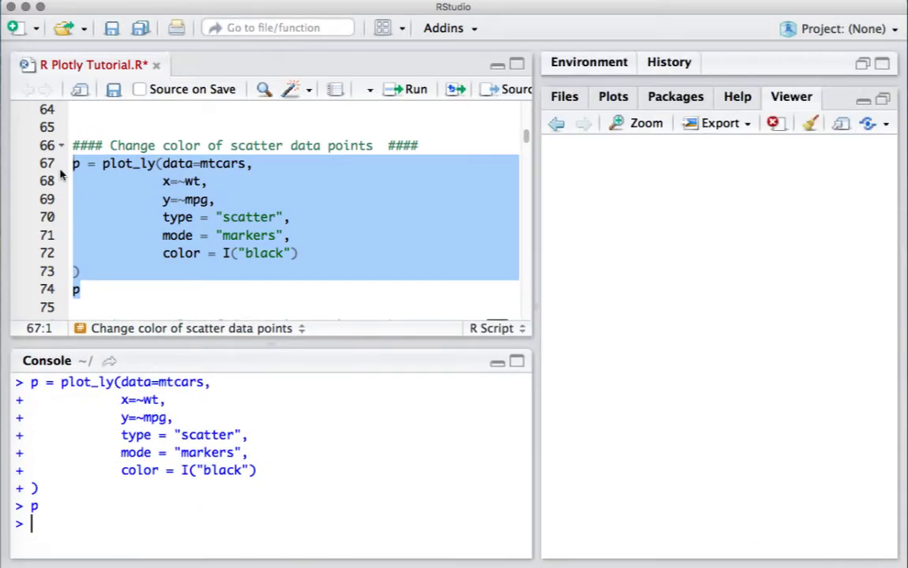
pyautogui.click(414, 89)
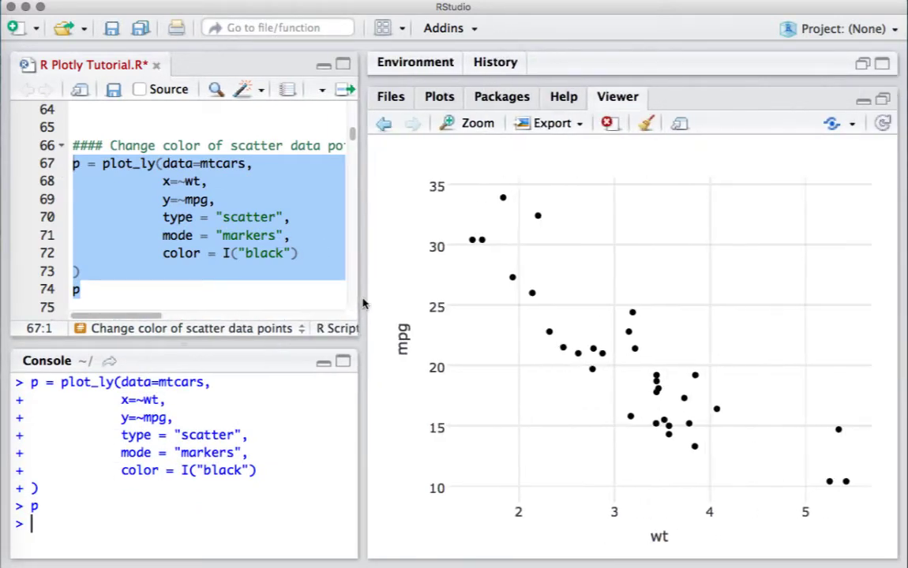
pyautogui.moveTo(360, 308); pyautogui.dragTo(229, 308)
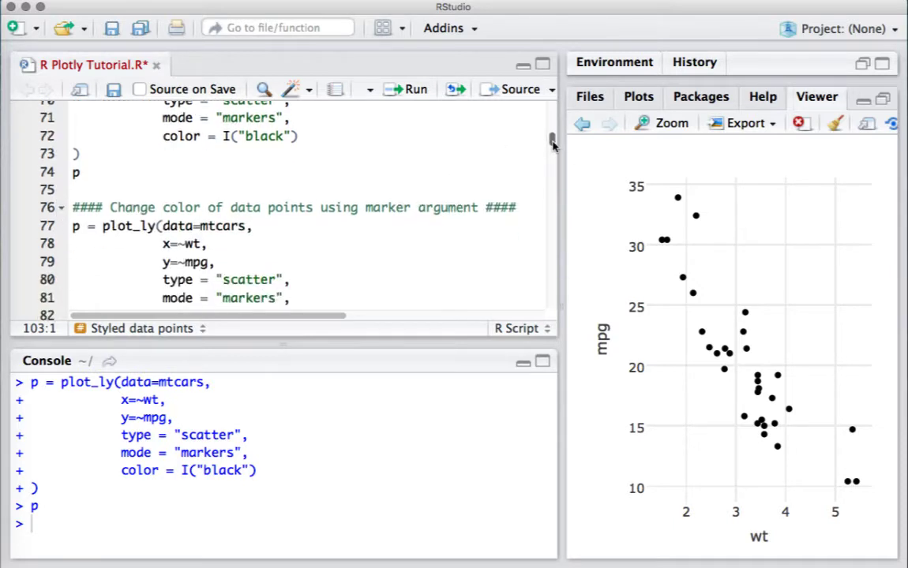
pyautogui.scroll(-3)
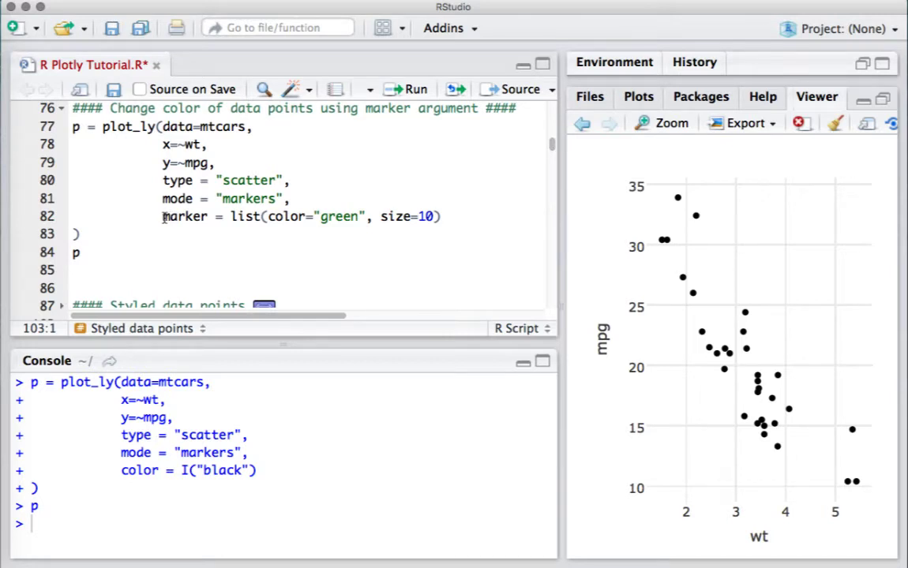
pyautogui.doubleClick(183, 217)
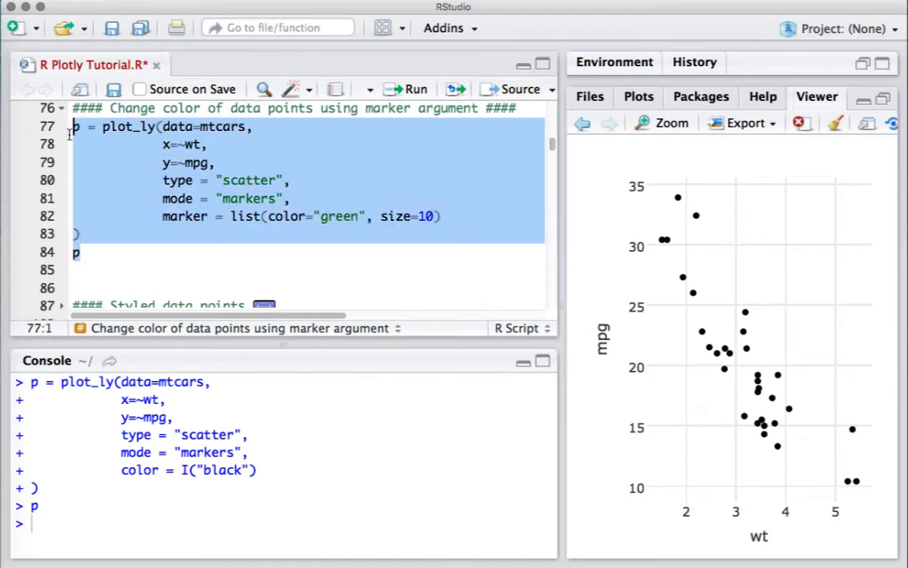
# - Run the marker-argument block to render the scatter with larger green markers
pyautogui.click(413, 89)
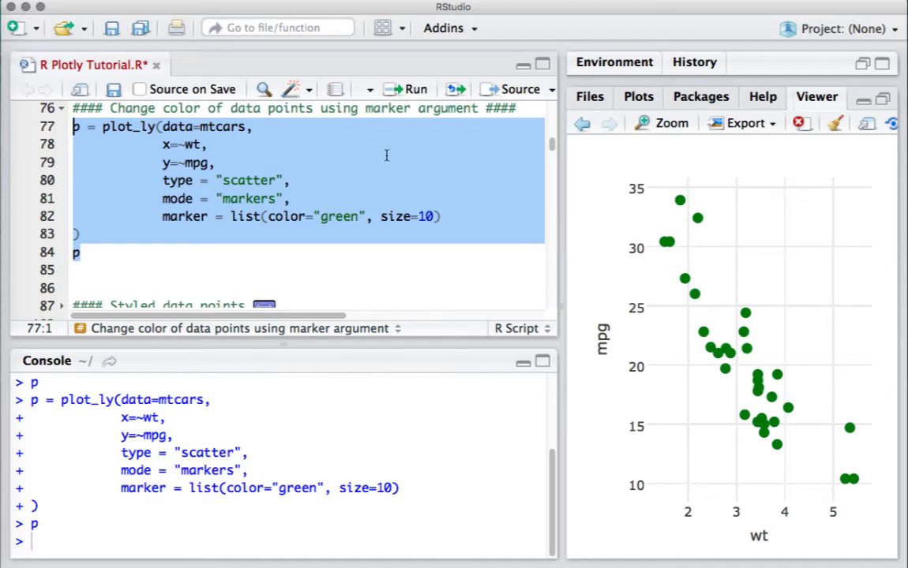
pyautogui.moveTo(695, 297)
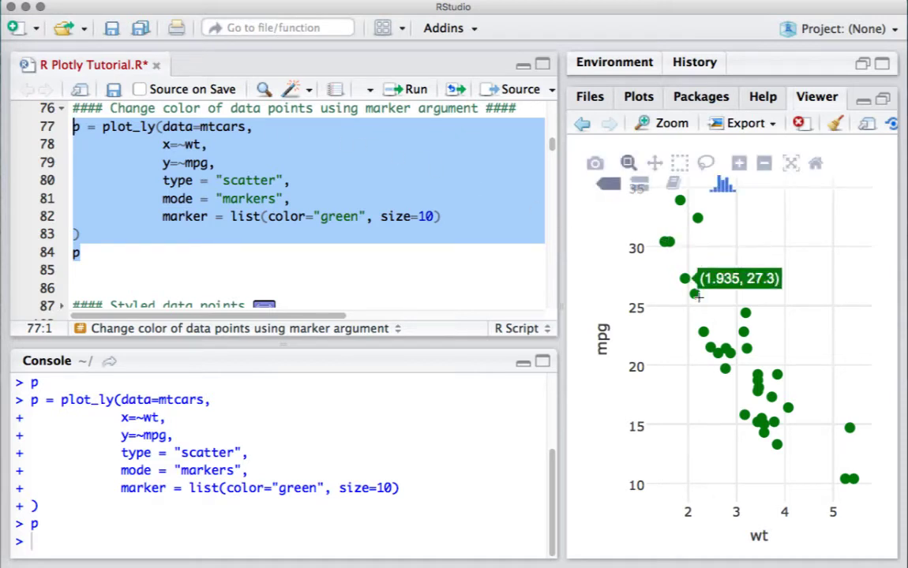
pyautogui.moveTo(726, 349)
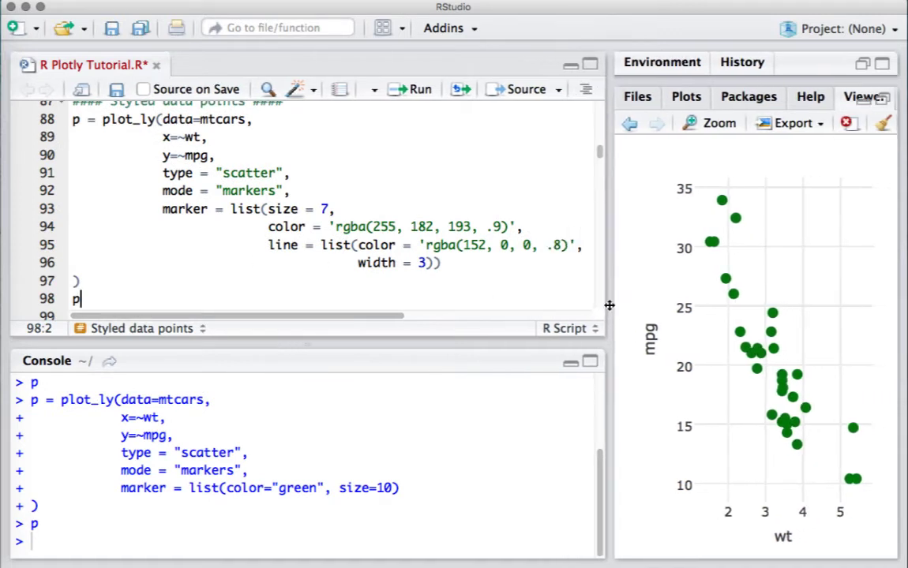
pyautogui.moveTo(710, 243)
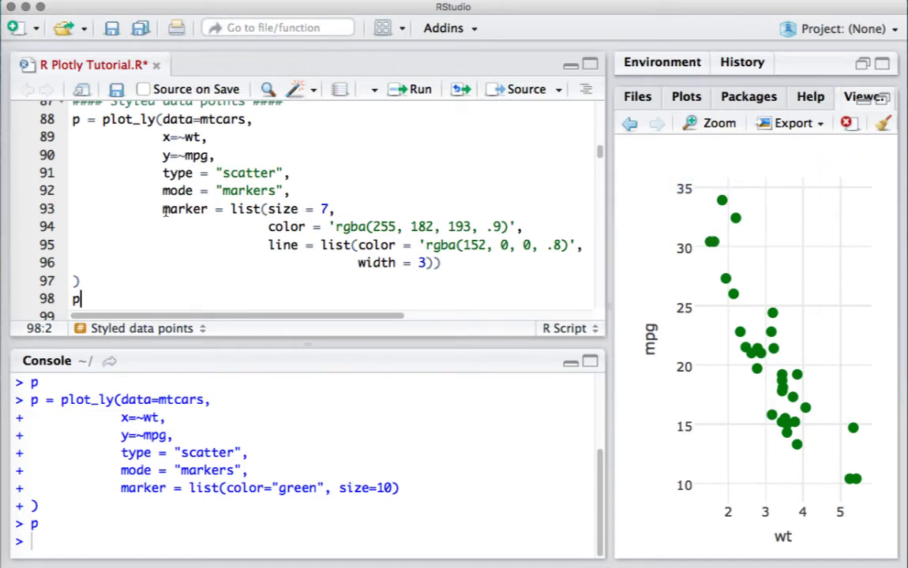
pyautogui.doubleClick(185, 208)
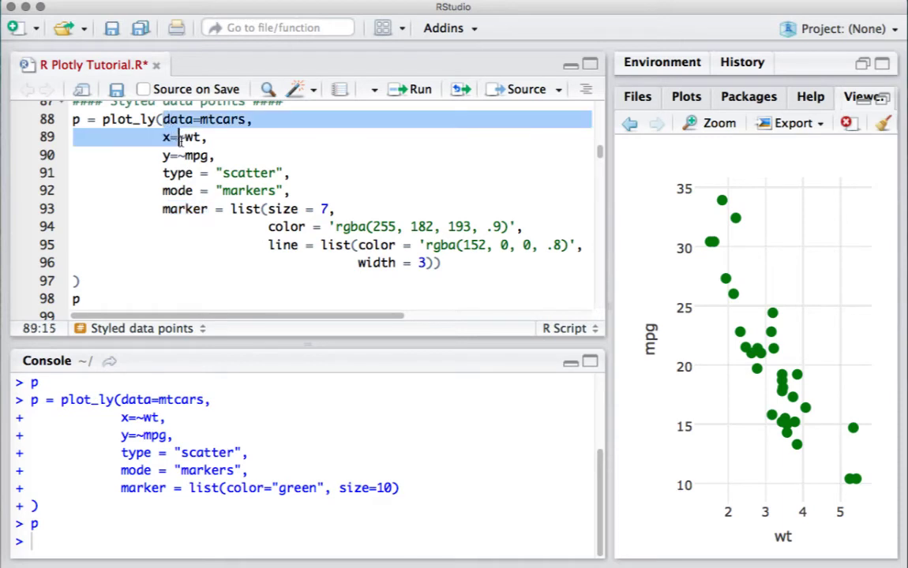
pyautogui.moveTo(177, 136); pyautogui.dragTo(240, 189)
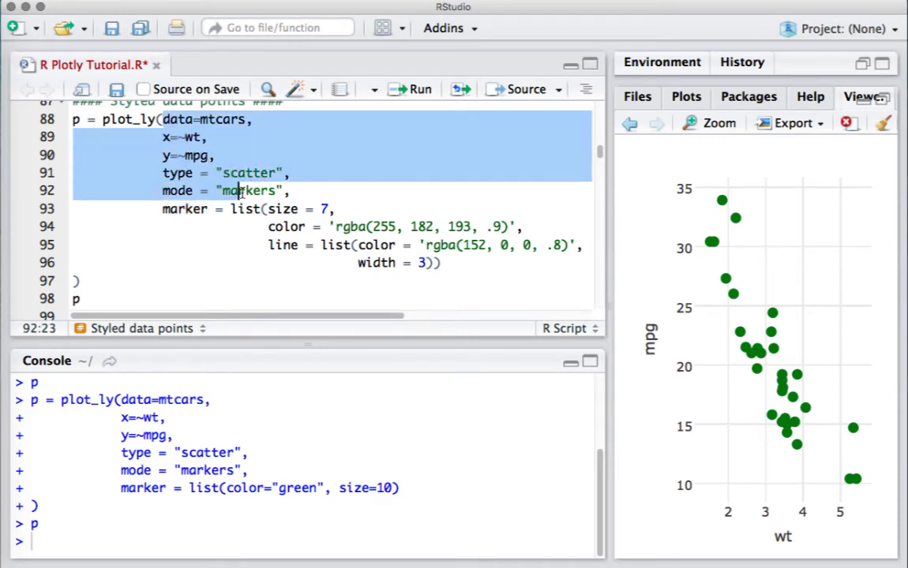
pyautogui.click(163, 209)
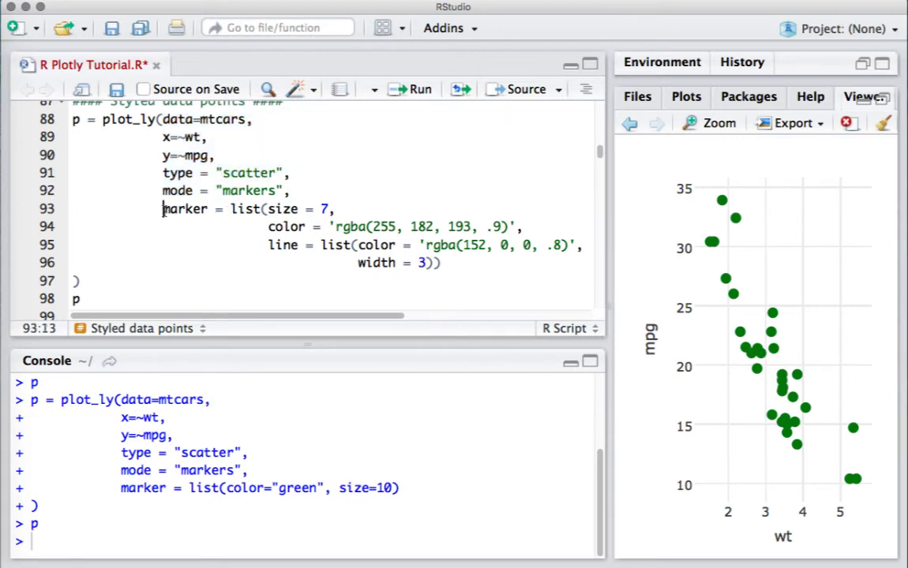
pyautogui.doubleClick(184, 208)
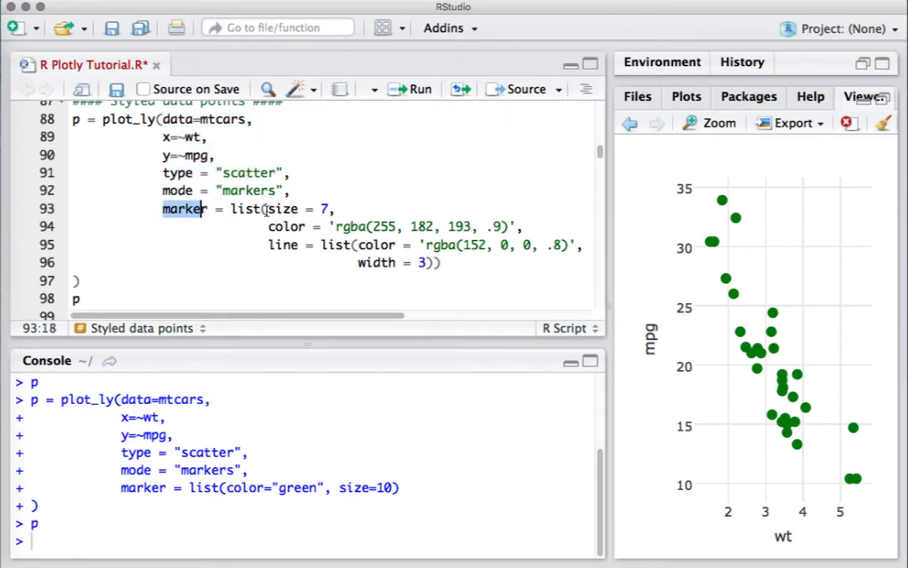
pyautogui.doubleClick(281, 208)
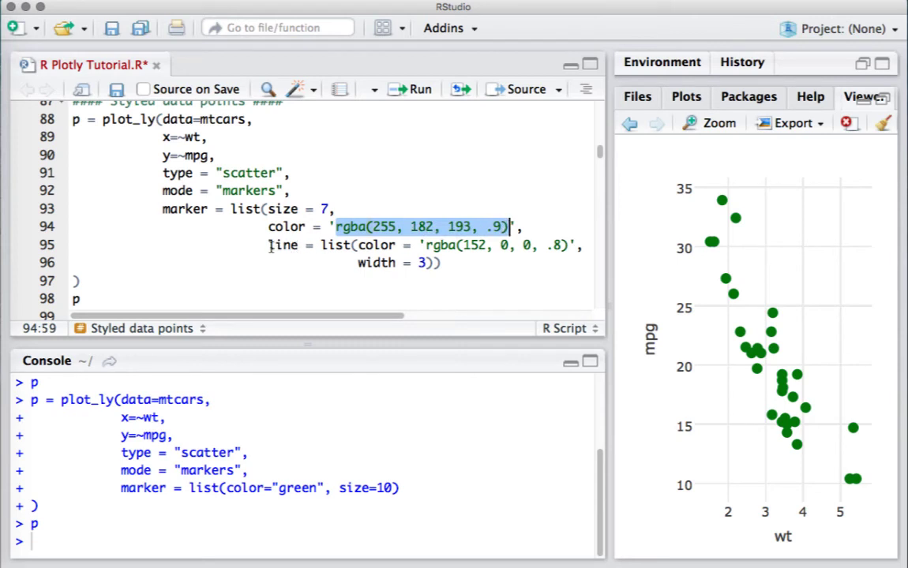
pyautogui.doubleClick(281, 244)
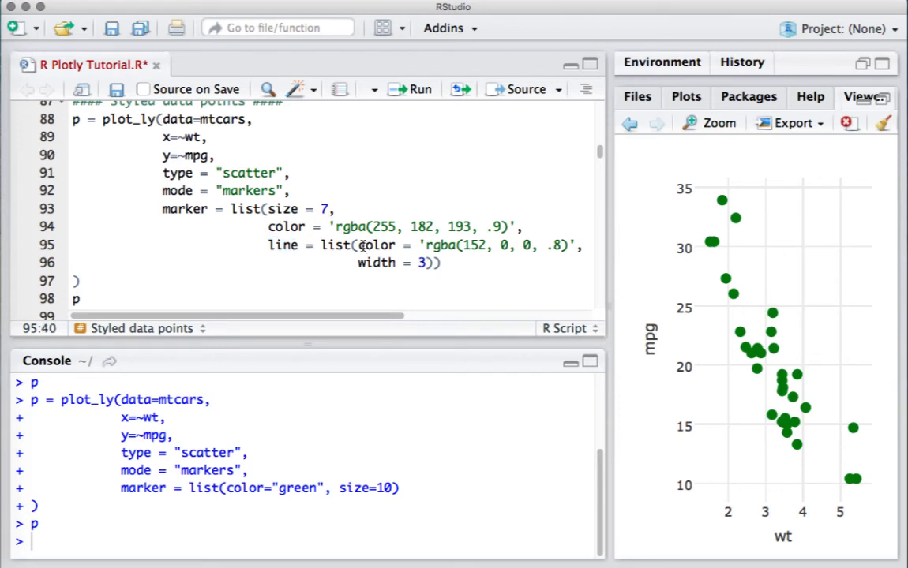
pyautogui.moveTo(359, 245); pyautogui.dragTo(539, 245)
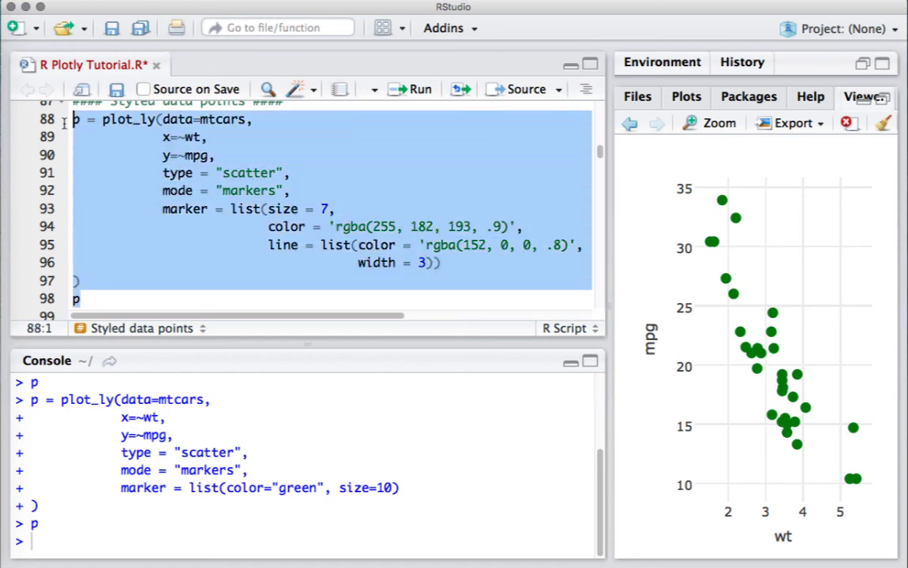
# - Run the styled block to render size-7 pink markers with dark red outlines
pyautogui.click(420, 88)
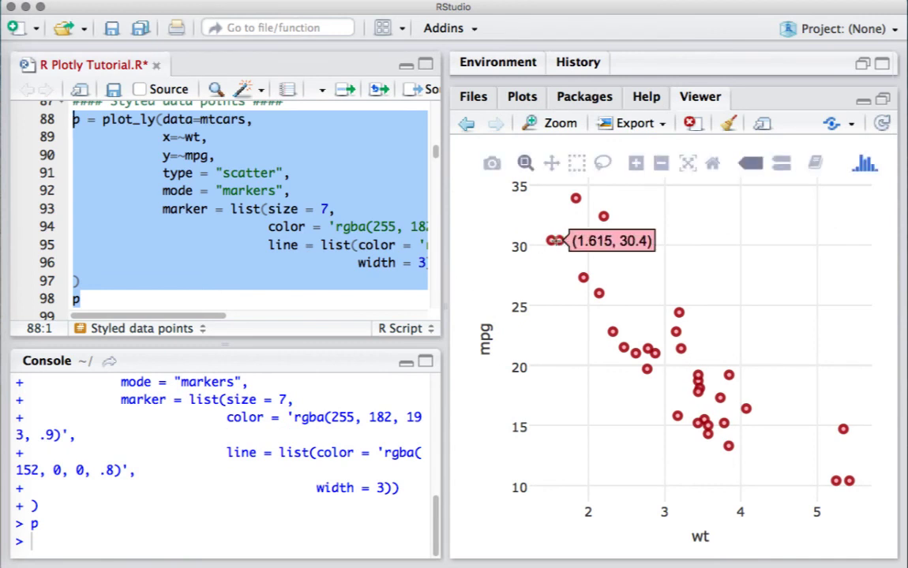
pyautogui.moveTo(604, 216)
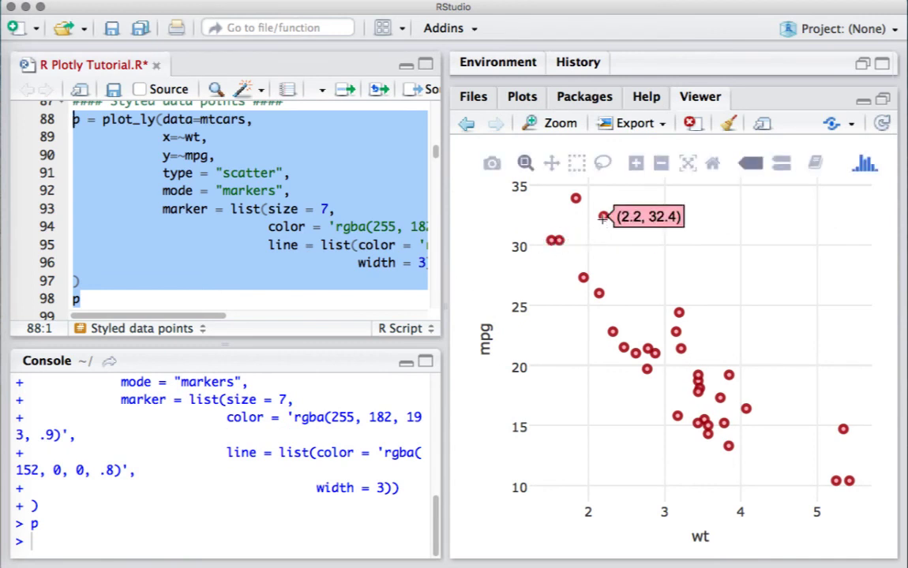